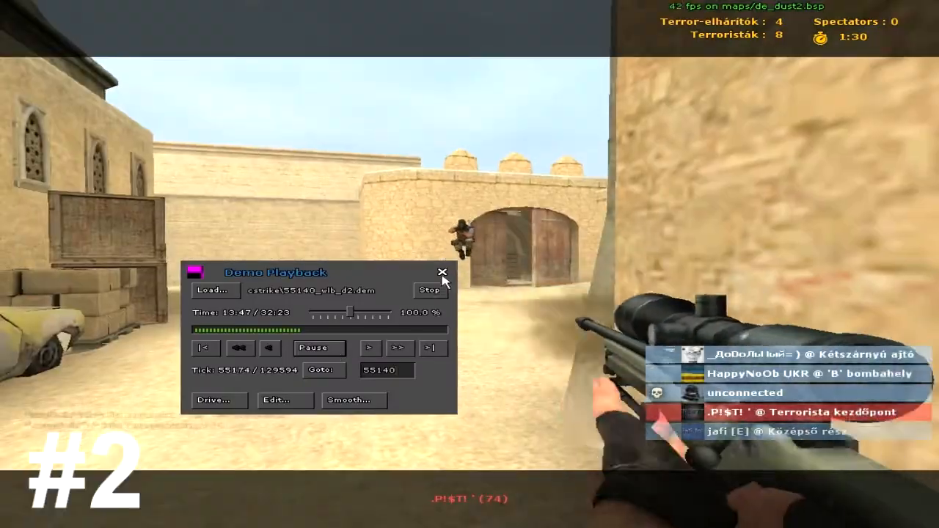
Watch clip #3's Desert Eagle kill on the enemy in the de_dust2 archway
click(442, 272)
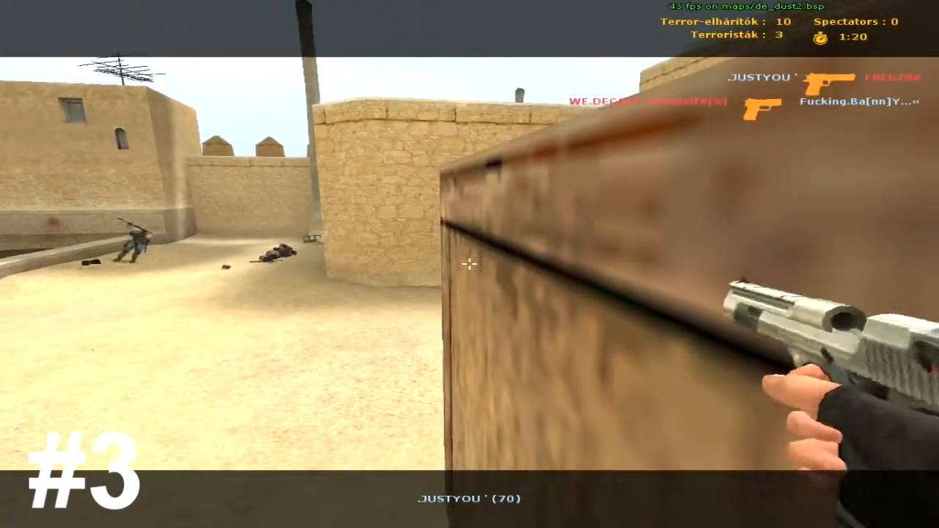
click(470, 264)
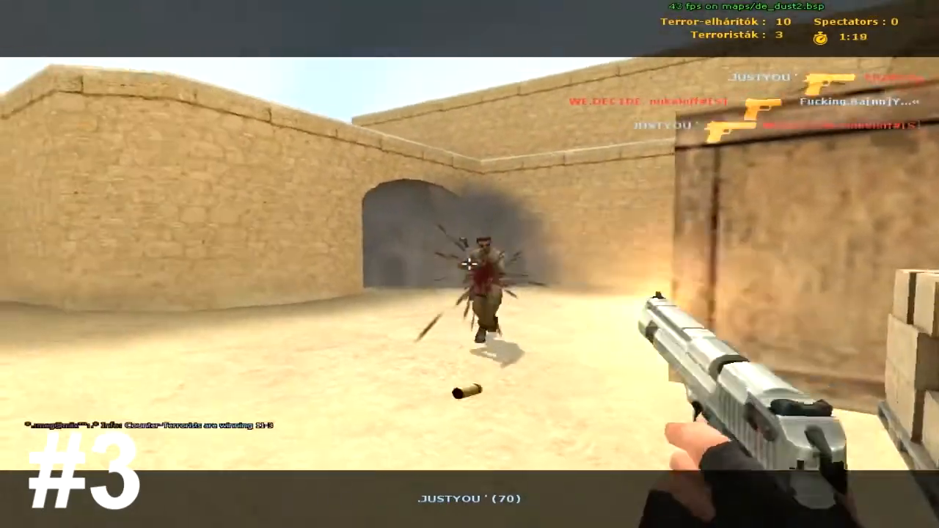